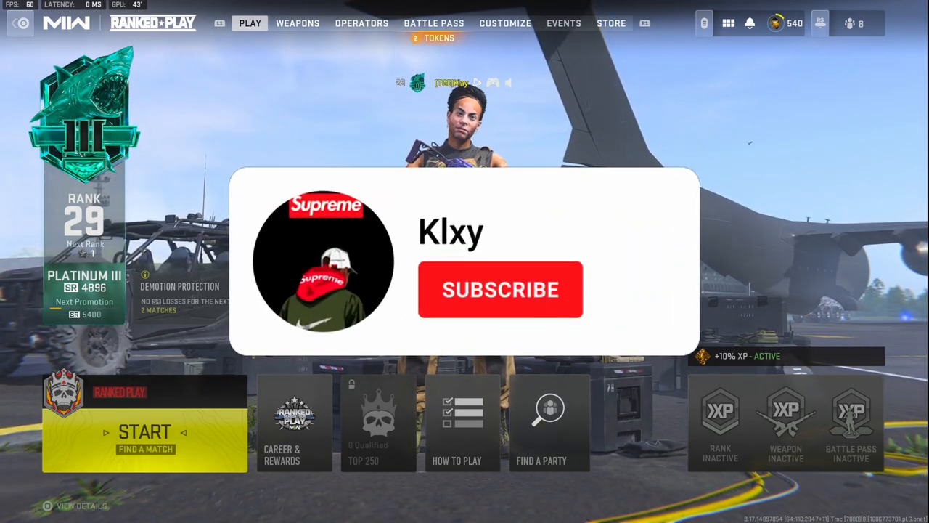
- Open the quick-access menu with challenges, store, stats and settings from the Ranked Play lobby
{"action": "left_click", "coordinate": [500, 289]}
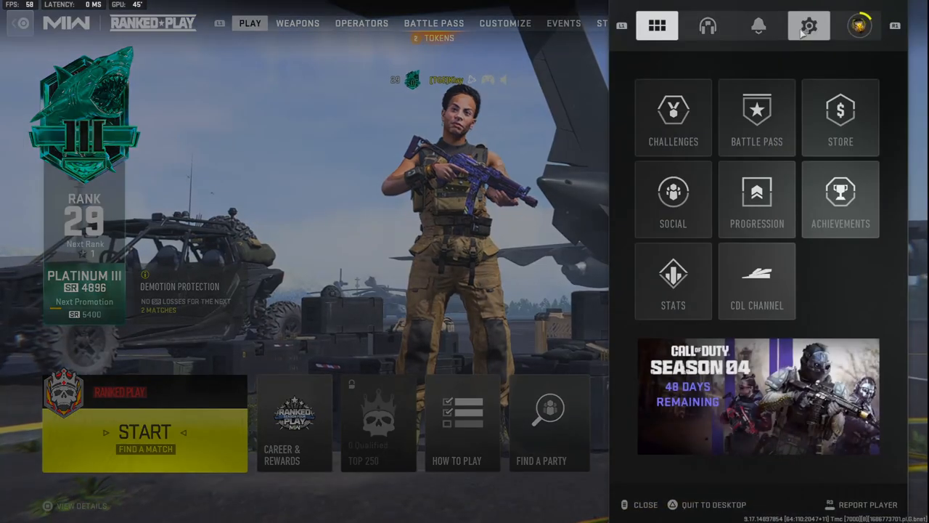
- In Display settings, set custom frame rate limits 300/60/30 and check the brightness calibration
{"action": "left_click", "coordinate": [808, 26]}
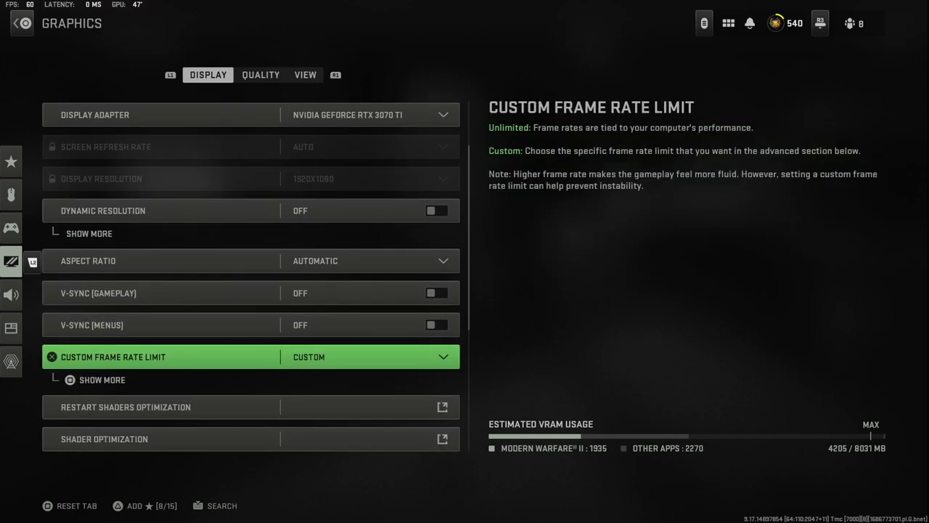
{"action": "left_click", "coordinate": [102, 379]}
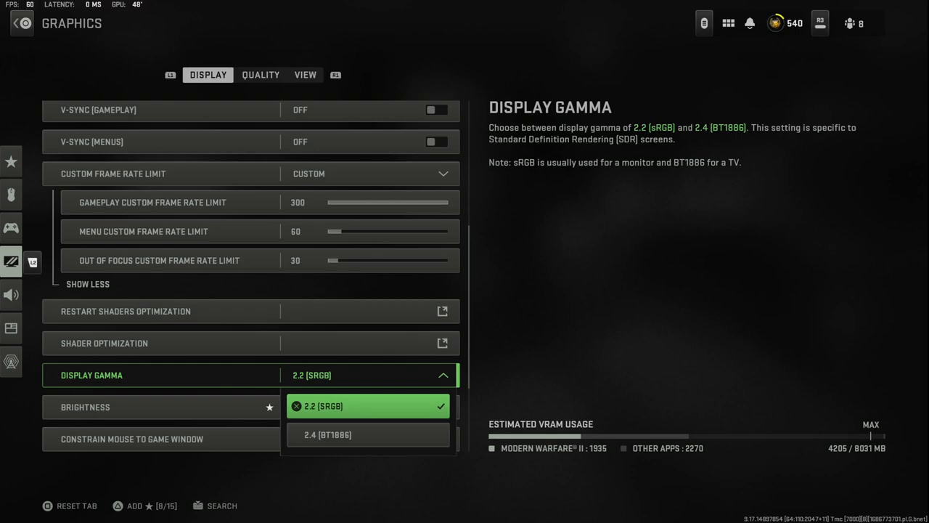
{"action": "left_click", "coordinate": [84, 406]}
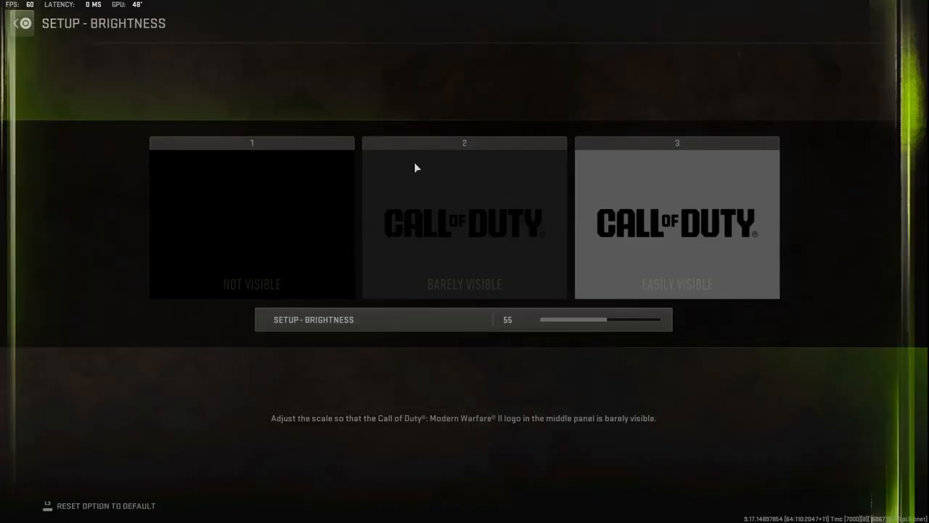
{"action": "left_click", "coordinate": [464, 320]}
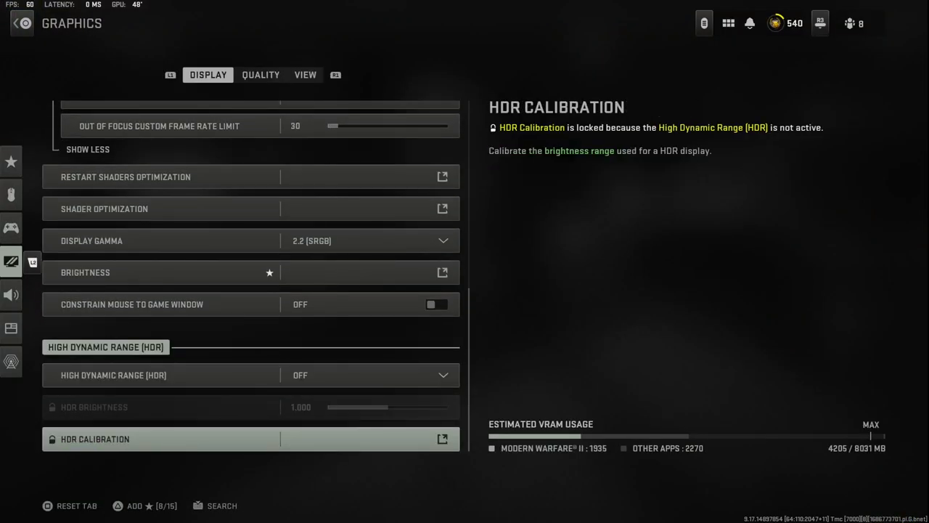
{"action": "left_click", "coordinate": [260, 74]}
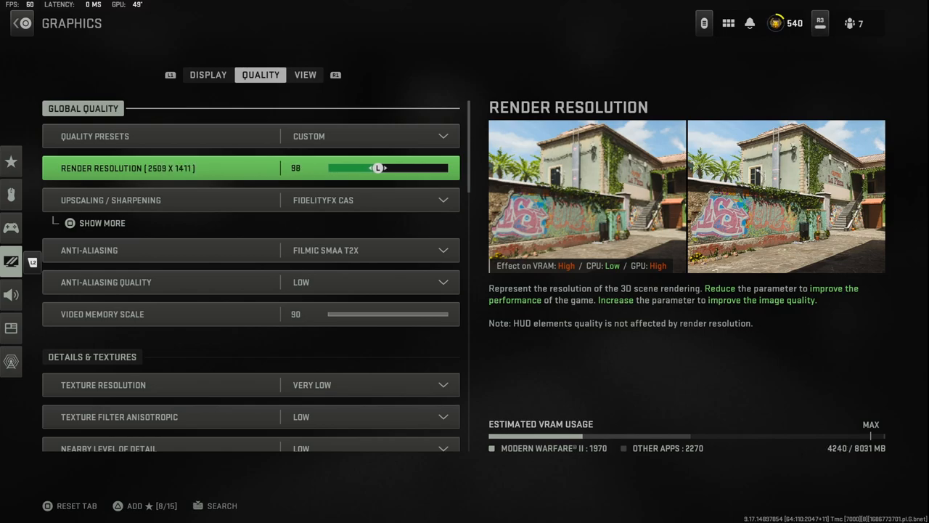
- Lower render resolution to 80 and set anti-aliasing to SMAA T2X
{"action": "key", "text": "Left"}
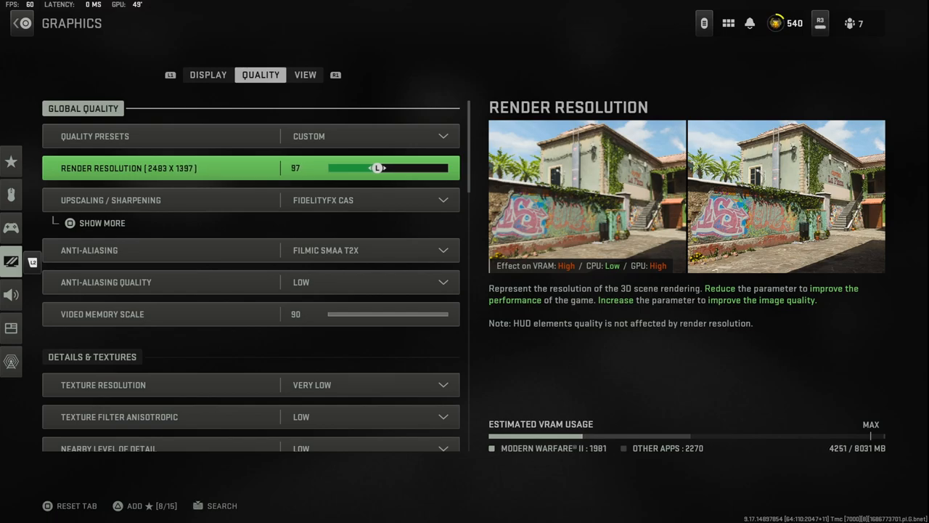
{"action": "left_click_drag", "start_coordinate": [377, 168], "coordinate": [371, 168]}
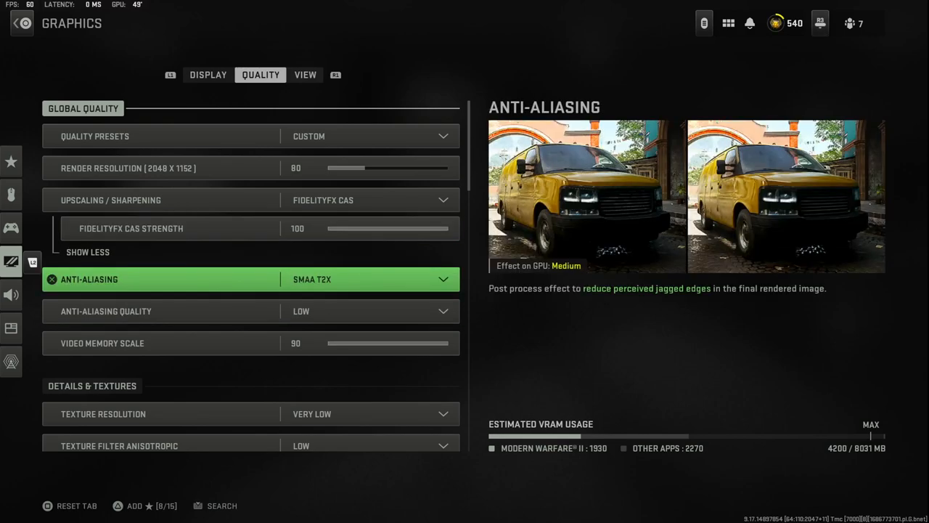
{"action": "left_click", "coordinate": [370, 278]}
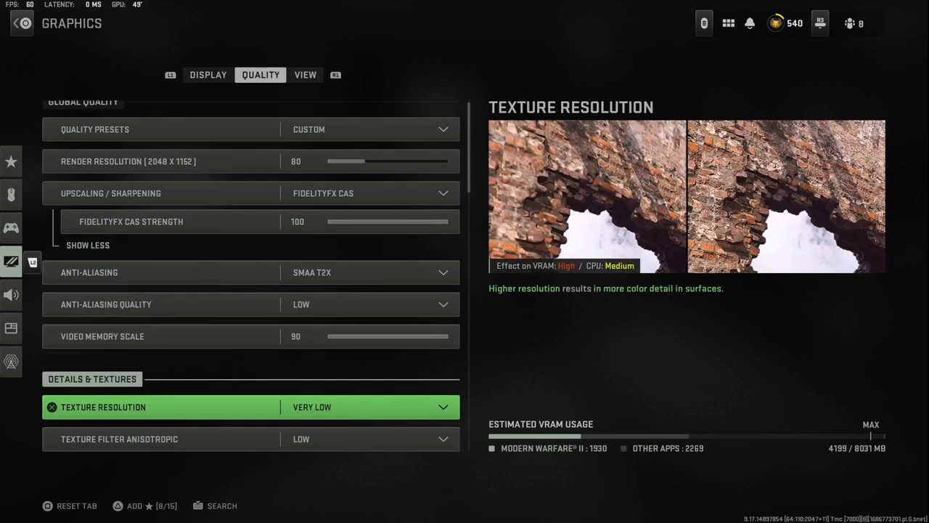
- Review the low detail quality options and apply the graphics changes
{"action": "scroll", "scroll_direction": "down", "scroll_amount": 3}
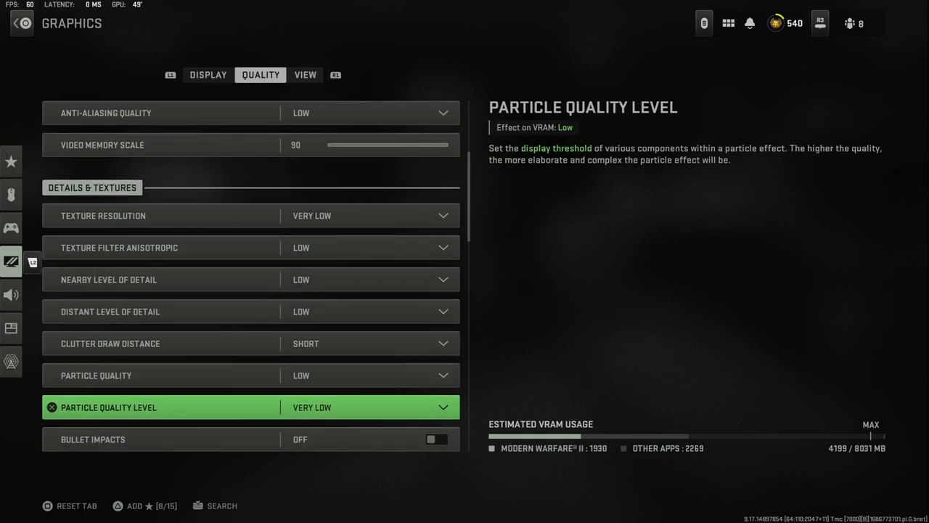
{"action": "scroll", "scroll_direction": "down", "scroll_amount": 3}
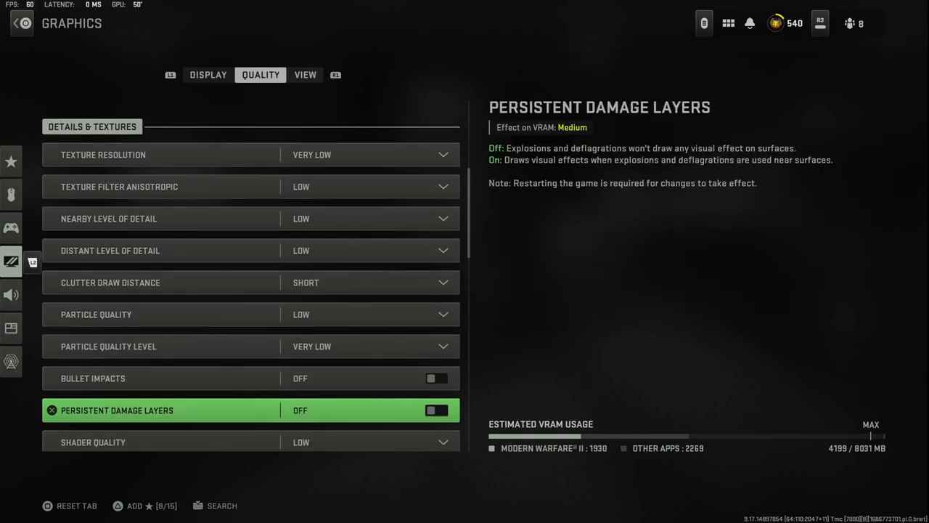
{"action": "scroll", "scroll_direction": "down", "scroll_amount": 3}
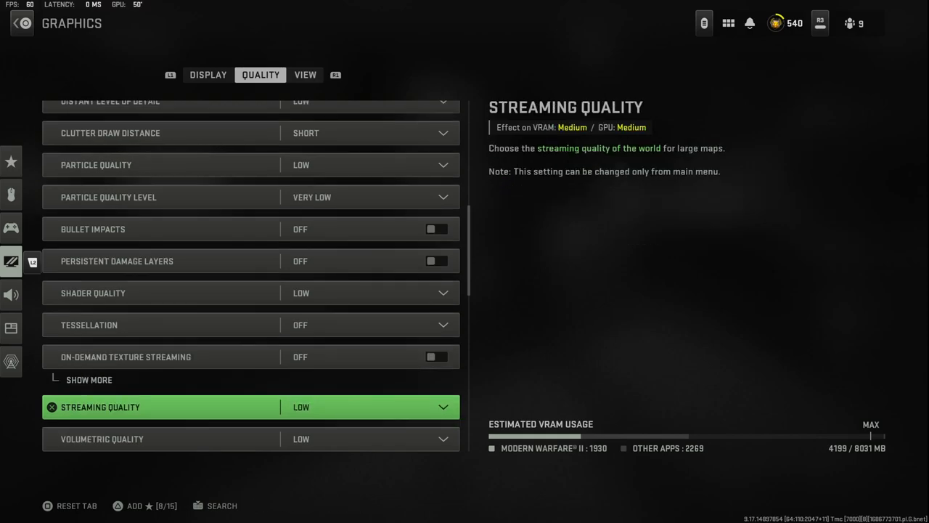
{"action": "scroll", "scroll_direction": "down", "scroll_amount": 3}
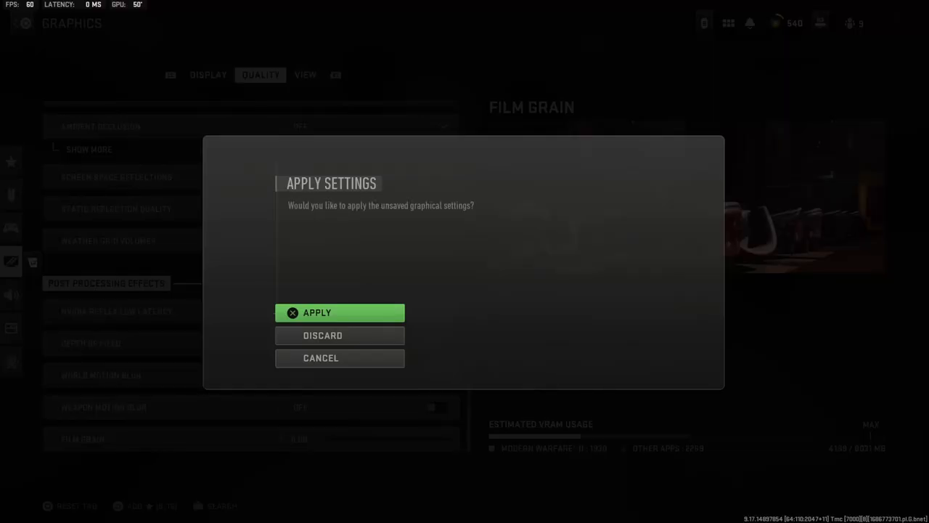
{"action": "left_click", "coordinate": [316, 312]}
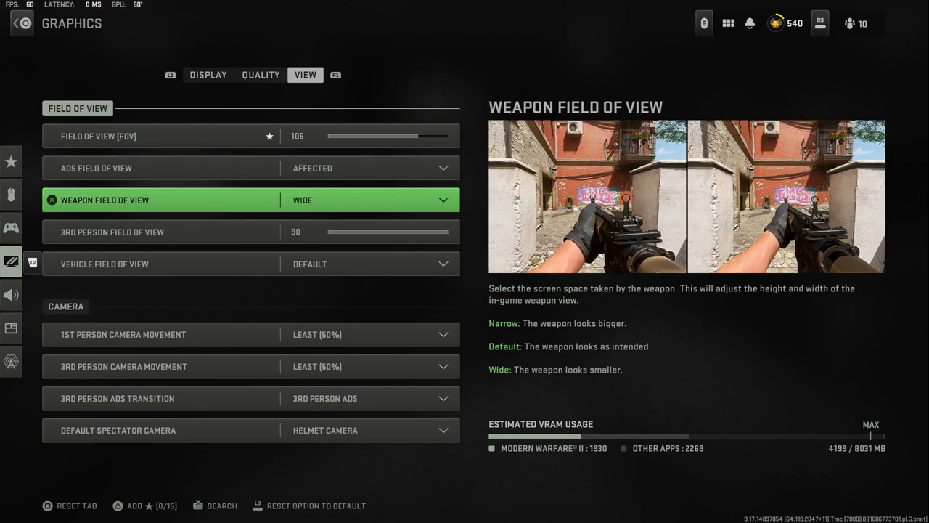
- Set weapon field of view to Wide and first-person camera movement to Least (50%)
{"action": "left_click", "coordinate": [370, 199]}
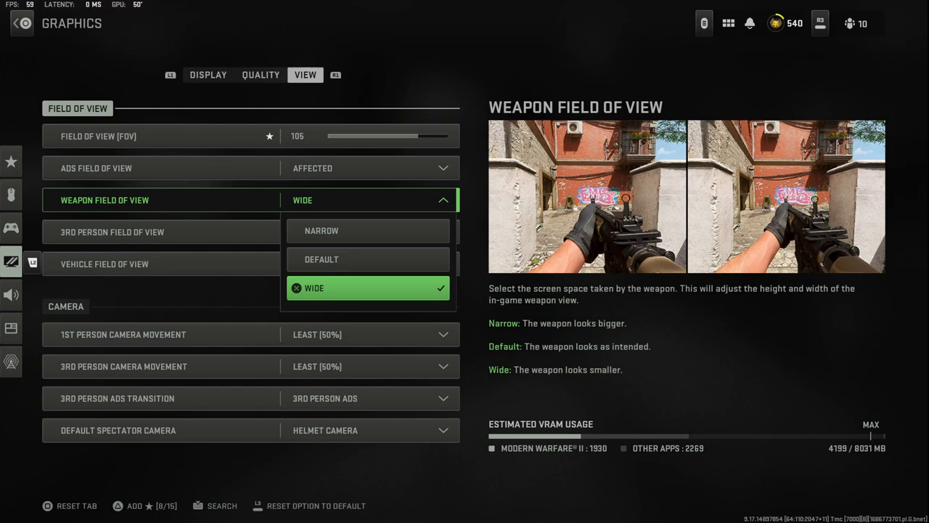
{"action": "left_click", "coordinate": [368, 287]}
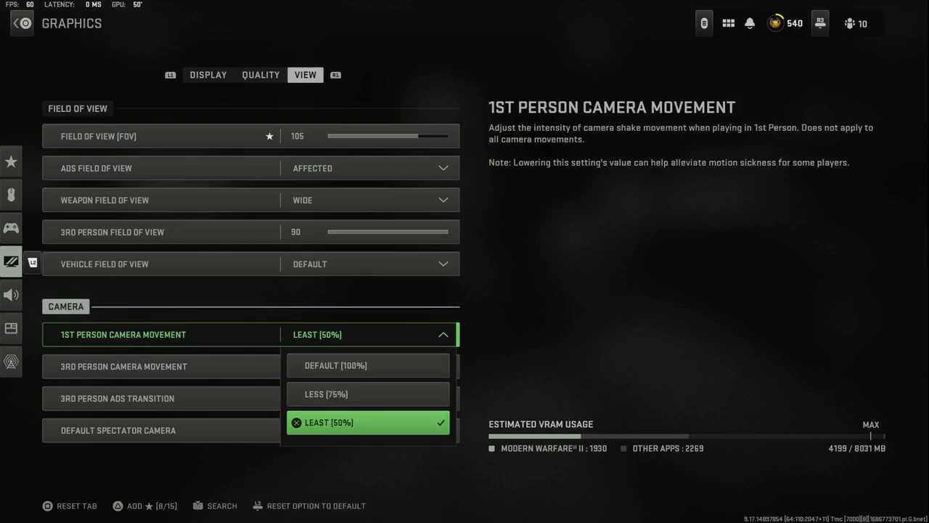
{"action": "left_click", "coordinate": [10, 228]}
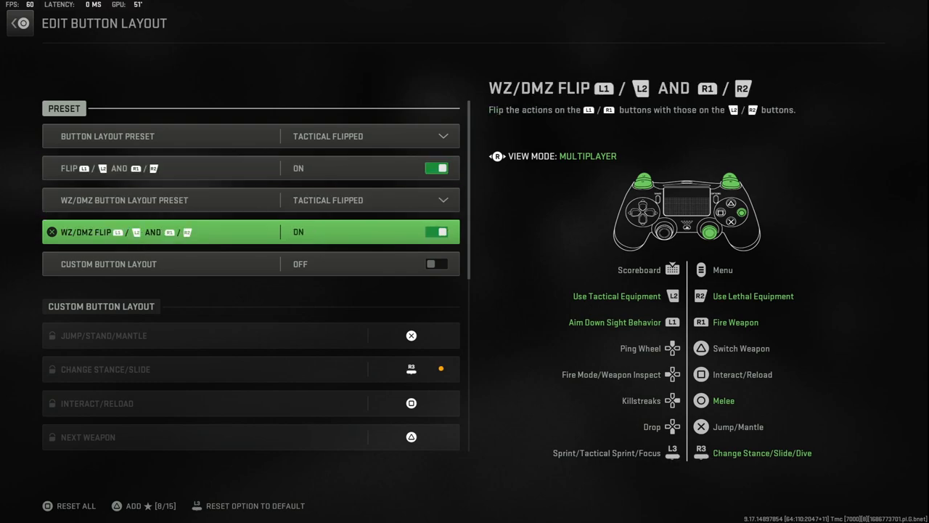
{"action": "left_click", "coordinate": [20, 22]}
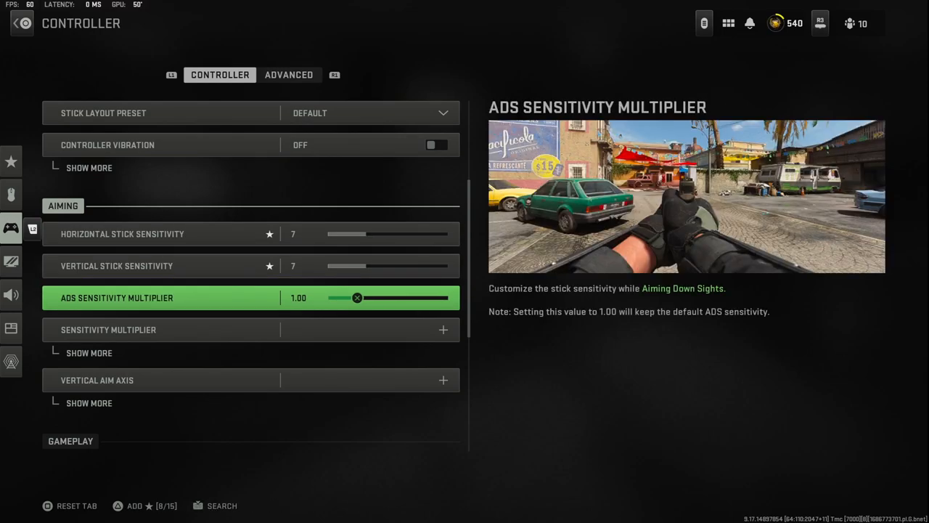
{"action": "left_click", "coordinate": [443, 329]}
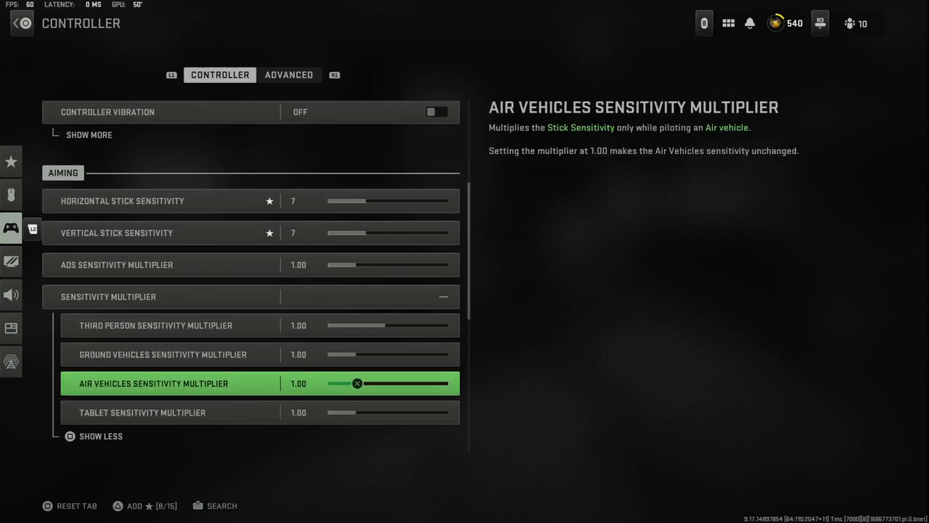
{"action": "key", "text": "up"}
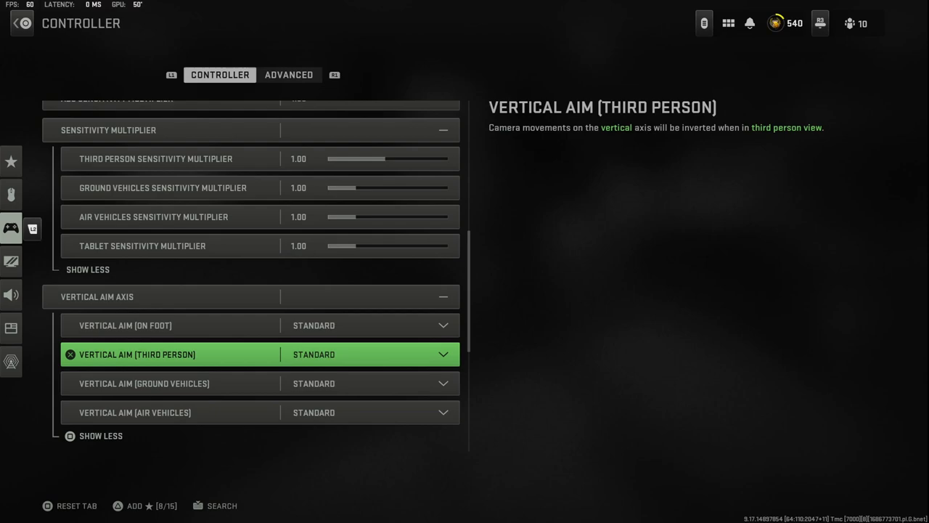
{"action": "scroll", "scroll_direction": "down", "scroll_amount": 3}
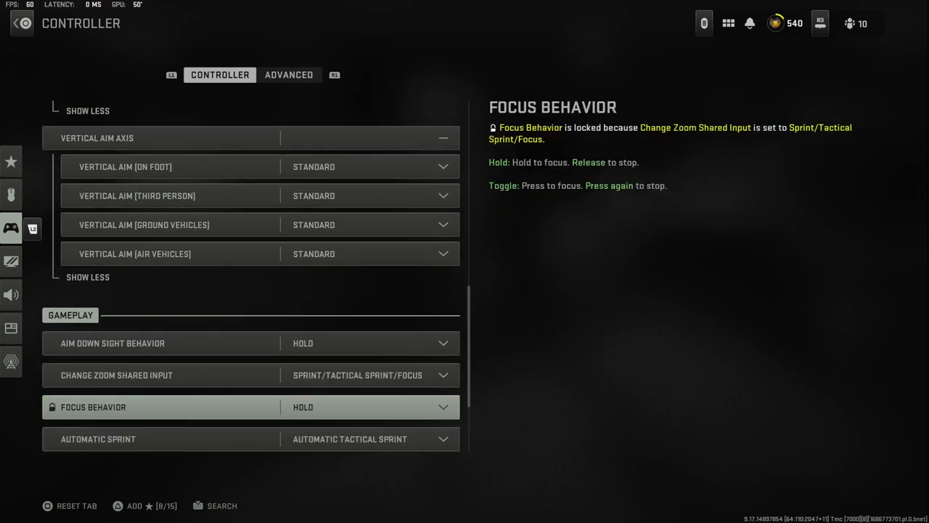
{"action": "left_click", "coordinate": [116, 374]}
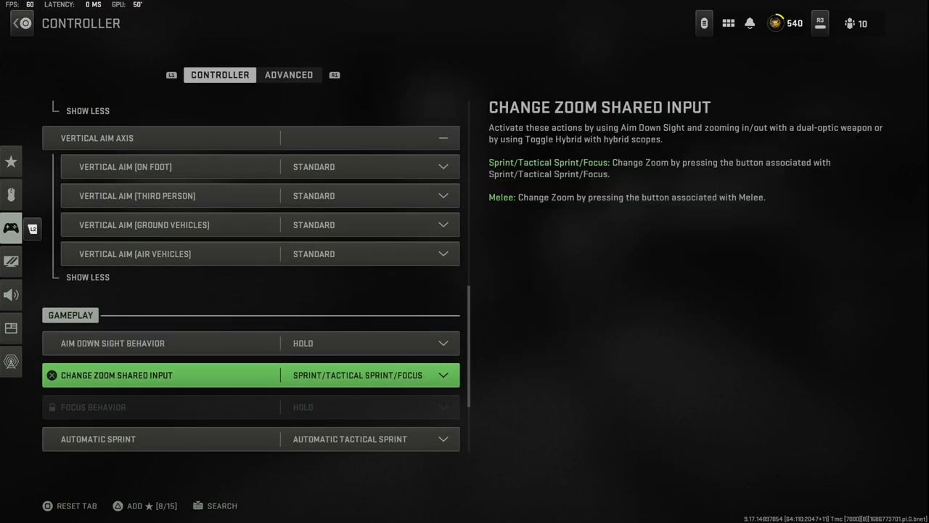
{"action": "scroll", "scroll_direction": "down", "scroll_amount": 3}
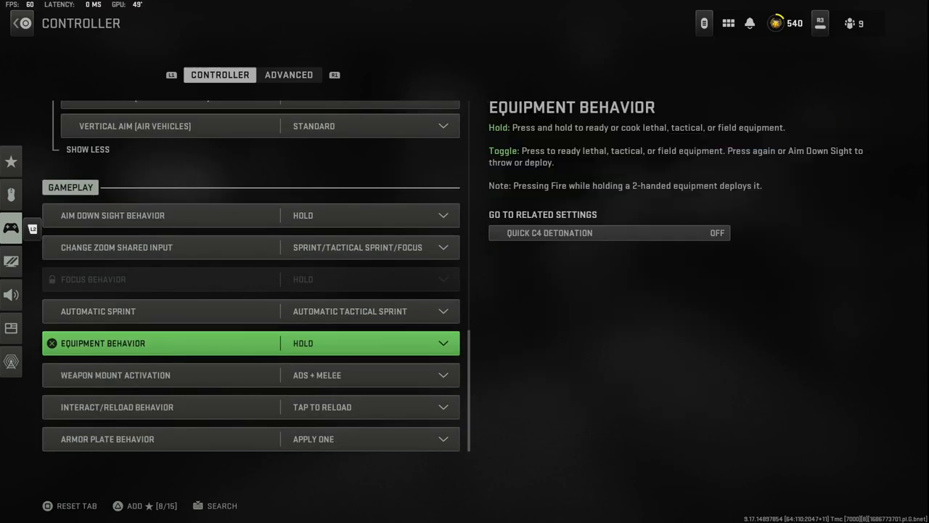
{"action": "left_click", "coordinate": [289, 75]}
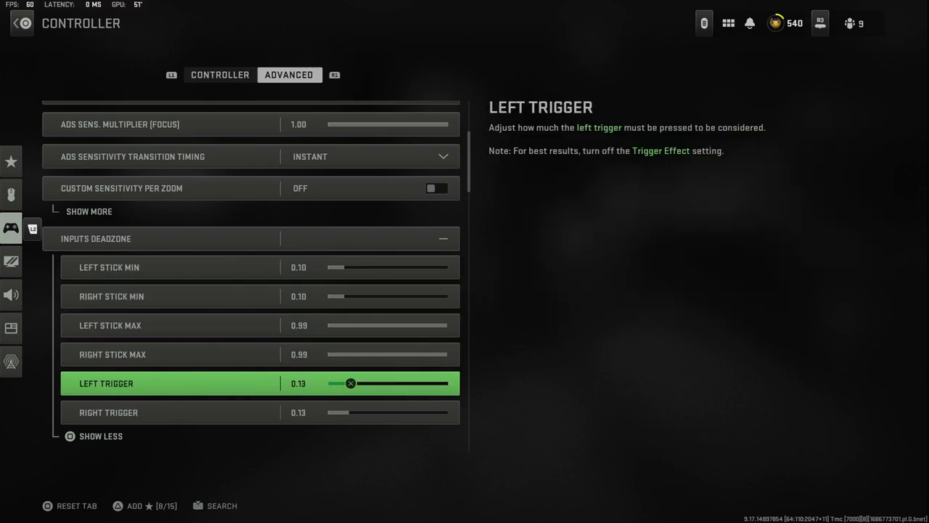
- Scroll through the deadzone and gyro aiming options: gyro off, sensitivities at 1.00
{"action": "scroll", "scroll_direction": "down", "scroll_amount": 3}
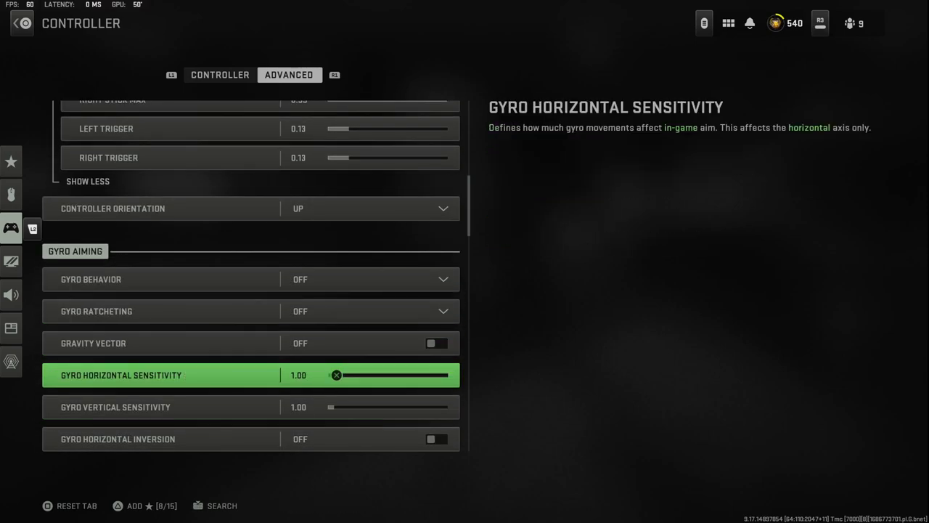
{"action": "scroll", "scroll_direction": "down", "scroll_amount": 3}
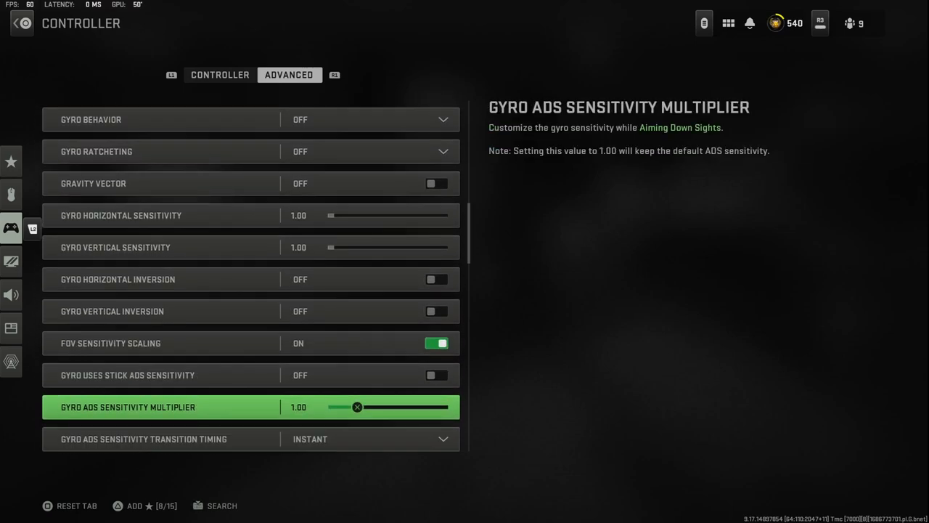
- Review Automatic Ground Mantle details and keep underwater plunging at Plunge Freely
{"action": "scroll", "scroll_direction": "down", "scroll_amount": 3}
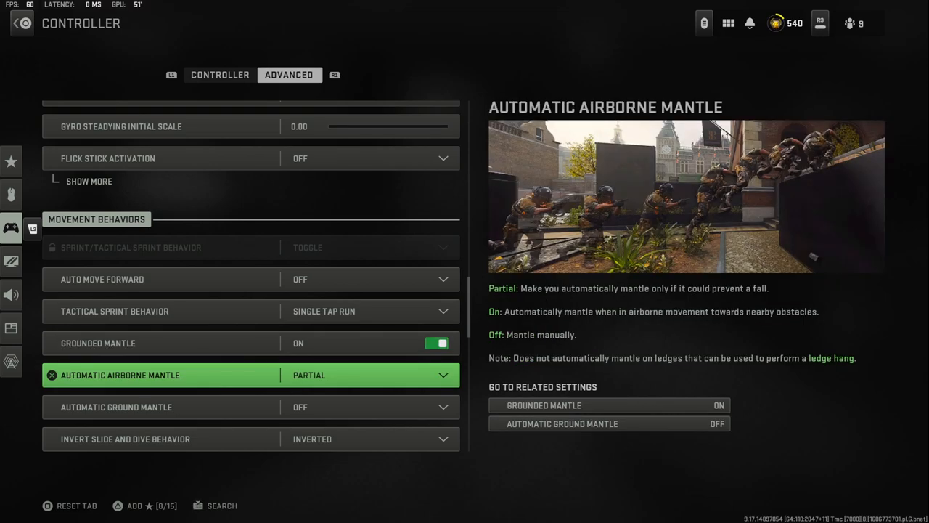
{"action": "left_click", "coordinate": [116, 406]}
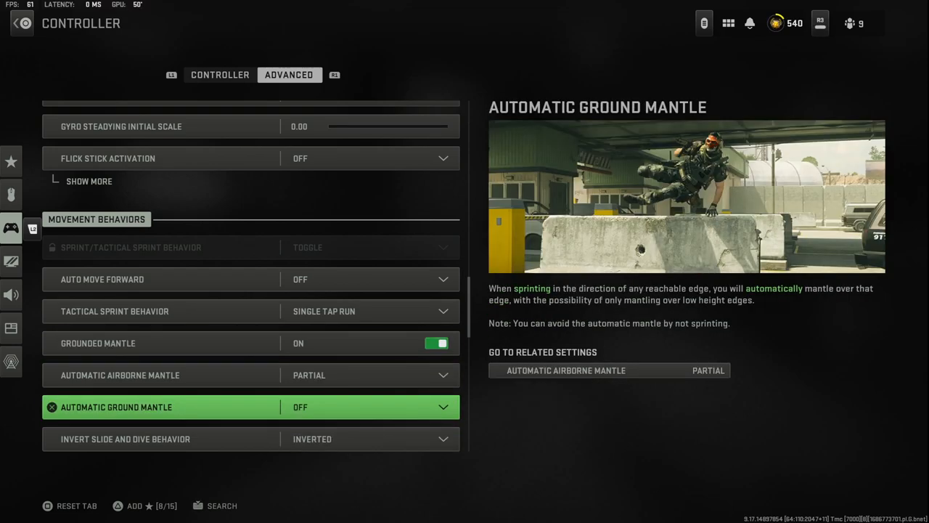
{"action": "scroll", "scroll_direction": "down", "scroll_amount": 3}
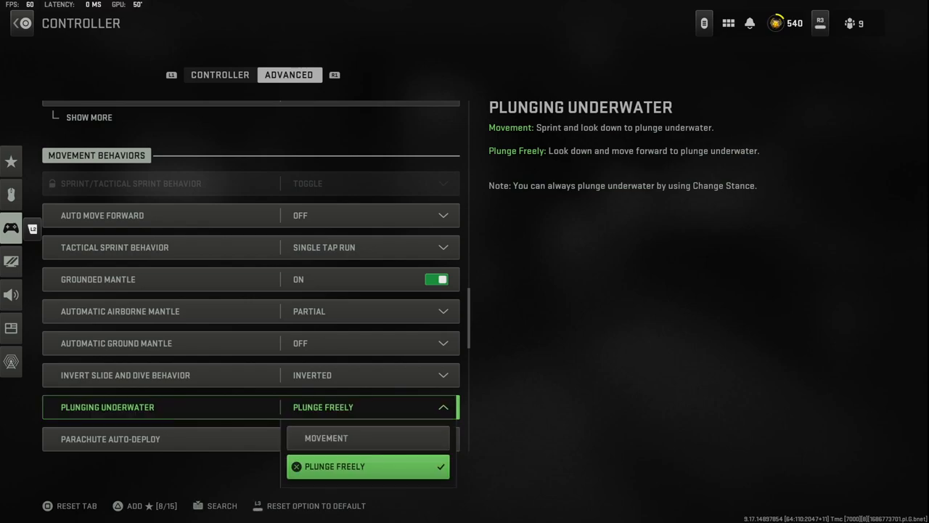
{"action": "left_click", "coordinate": [368, 466]}
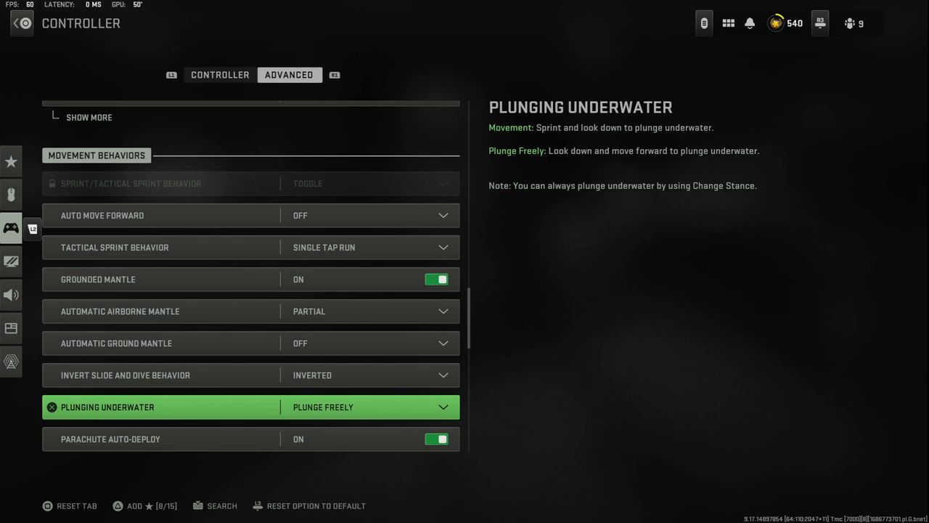
- Scroll through the remaining movement and combat behavior options
{"action": "scroll", "scroll_direction": "down", "scroll_amount": 3}
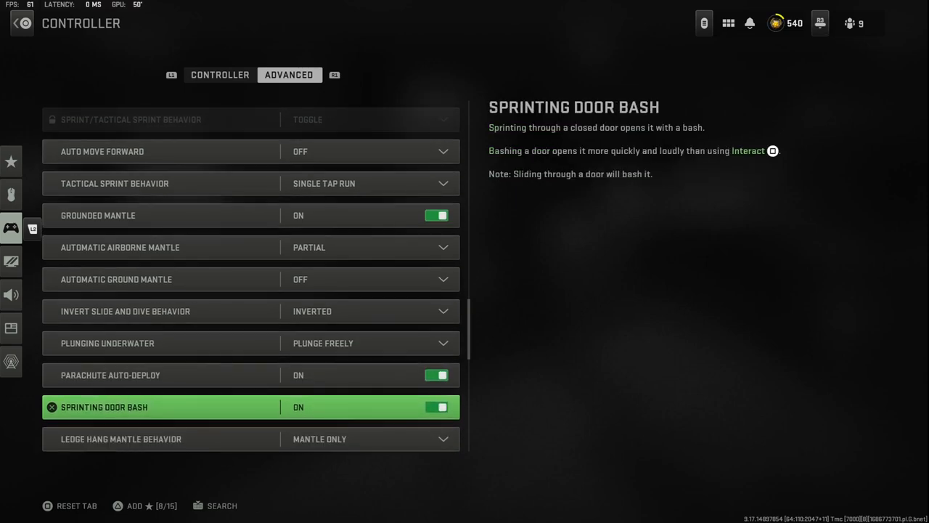
{"action": "scroll", "scroll_direction": "down", "scroll_amount": 3}
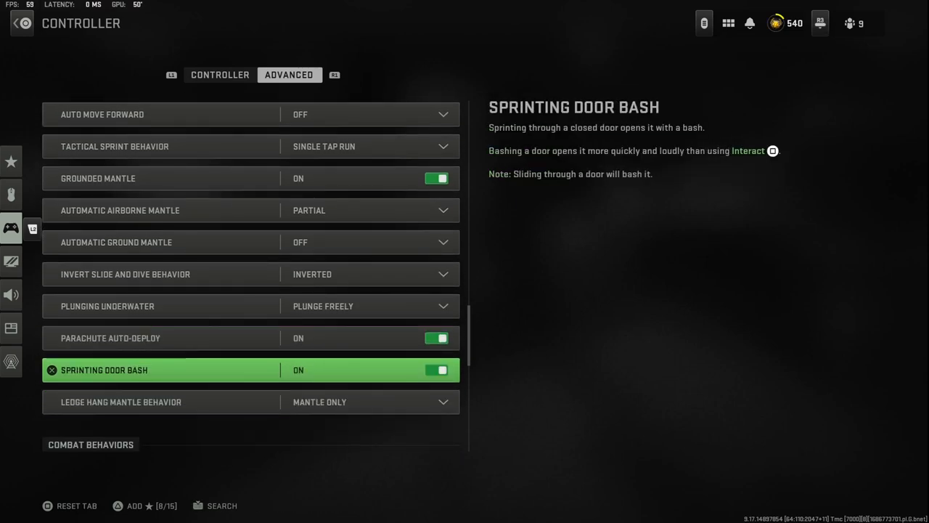
{"action": "scroll", "scroll_direction": "down", "scroll_amount": 3}
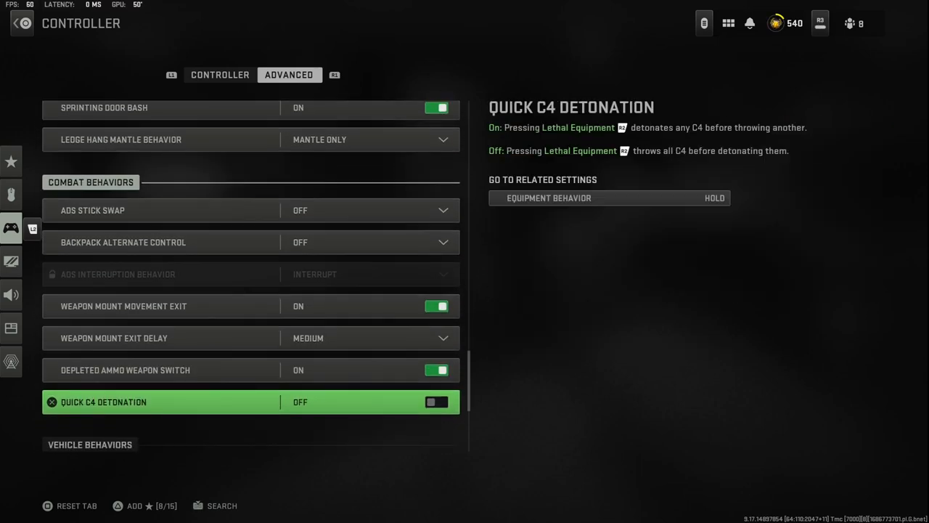
{"action": "scroll", "scroll_direction": "down", "scroll_amount": 3}
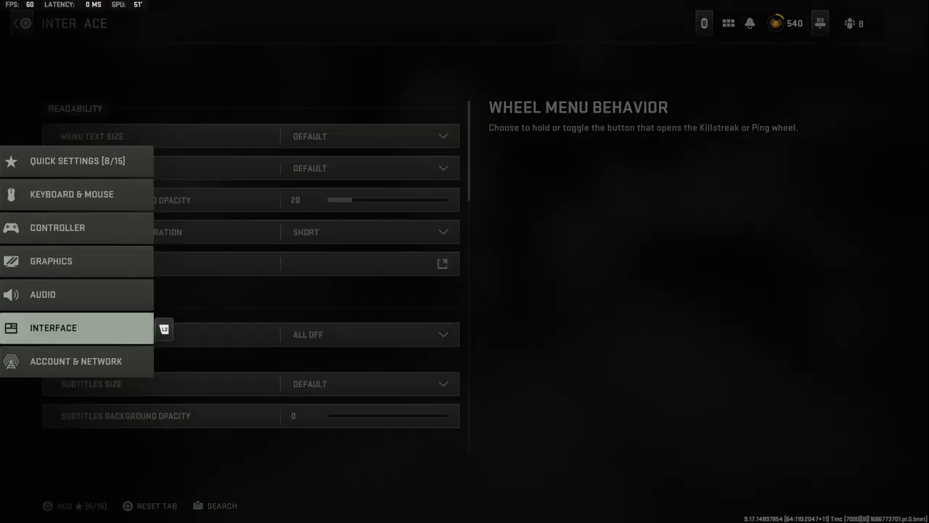
{"action": "left_click", "coordinate": [53, 327]}
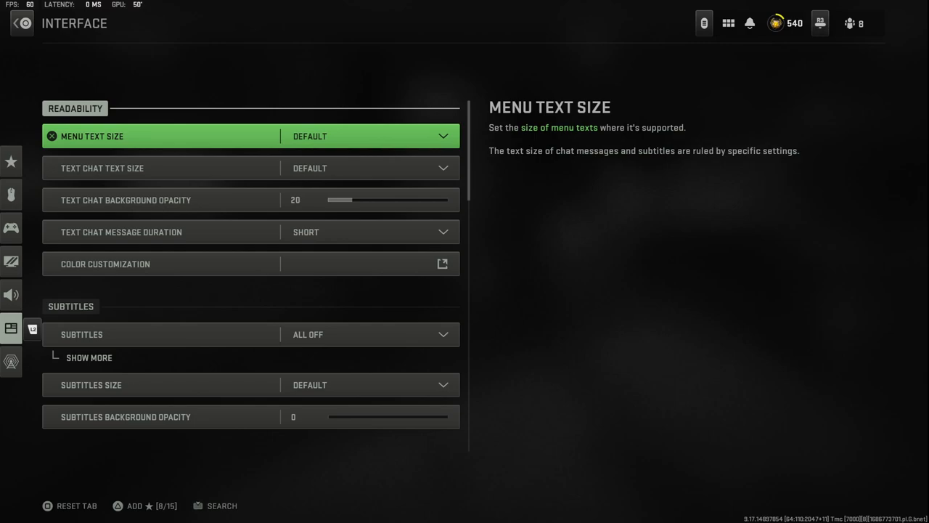
{"action": "left_click", "coordinate": [442, 263]}
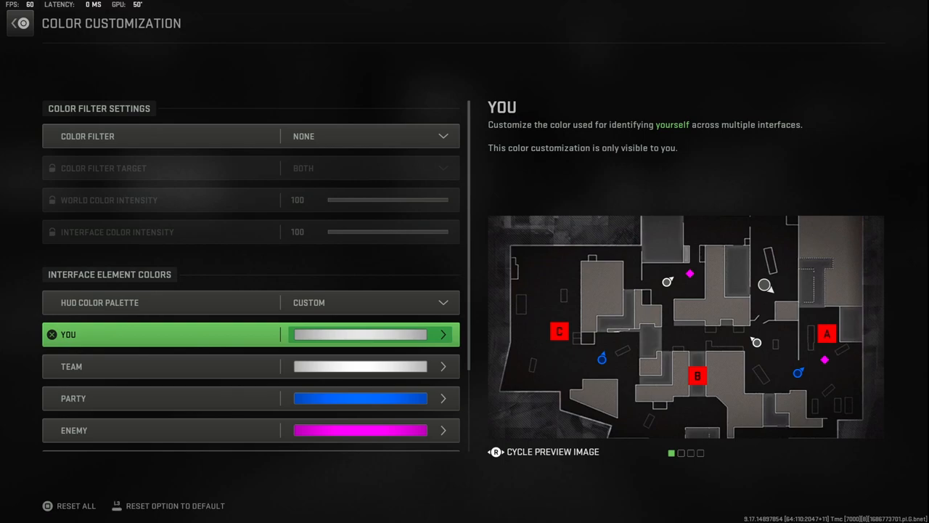
{"action": "left_click", "coordinate": [20, 23]}
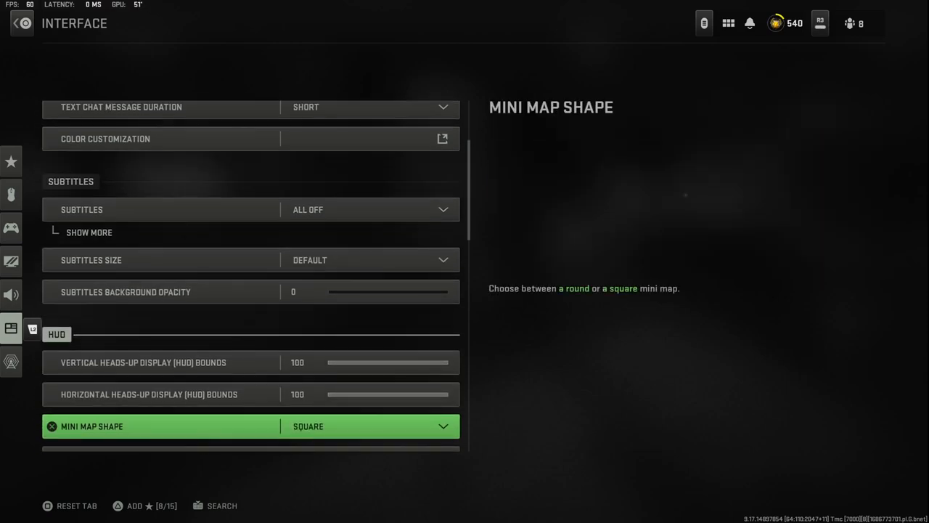
{"action": "scroll", "scroll_direction": "down", "scroll_amount": 3}
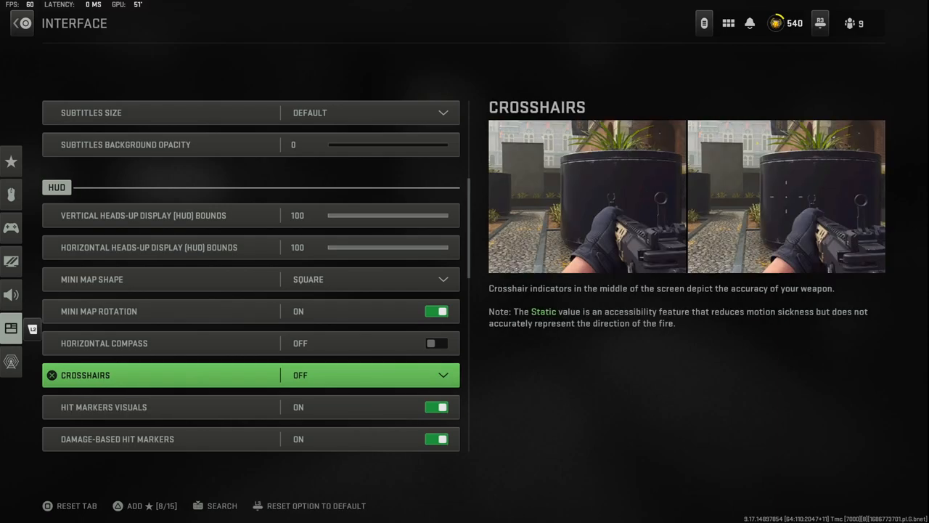
{"action": "scroll", "scroll_direction": "down", "scroll_amount": 3}
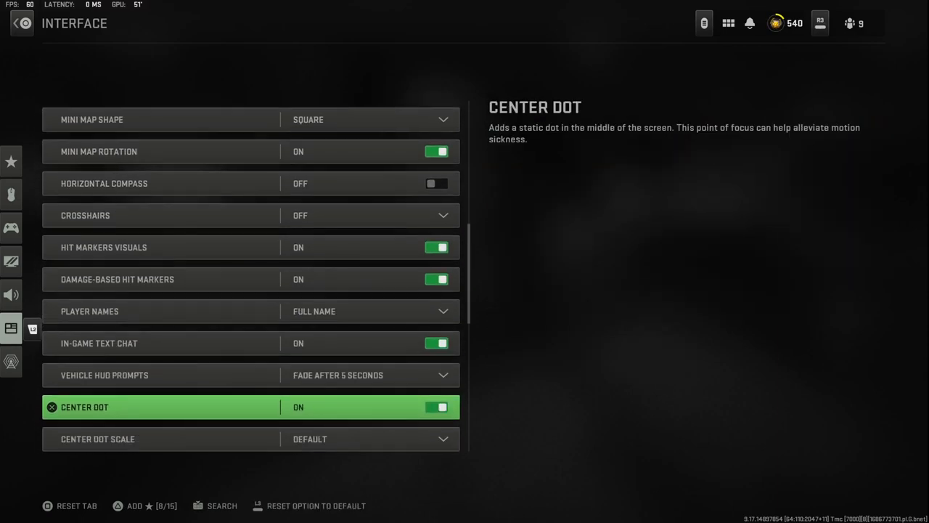
{"action": "scroll", "scroll_direction": "down", "scroll_amount": 3}
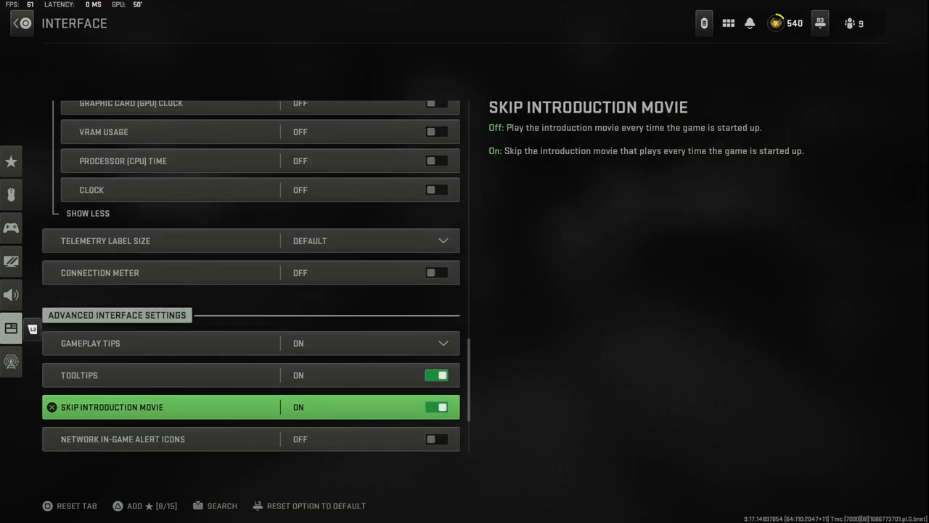
{"action": "scroll", "scroll_direction": "down", "scroll_amount": 3}
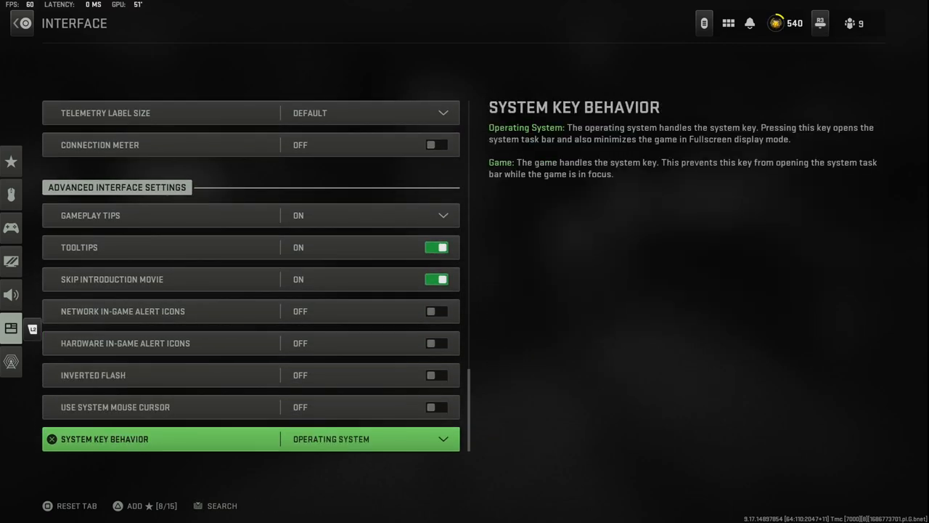